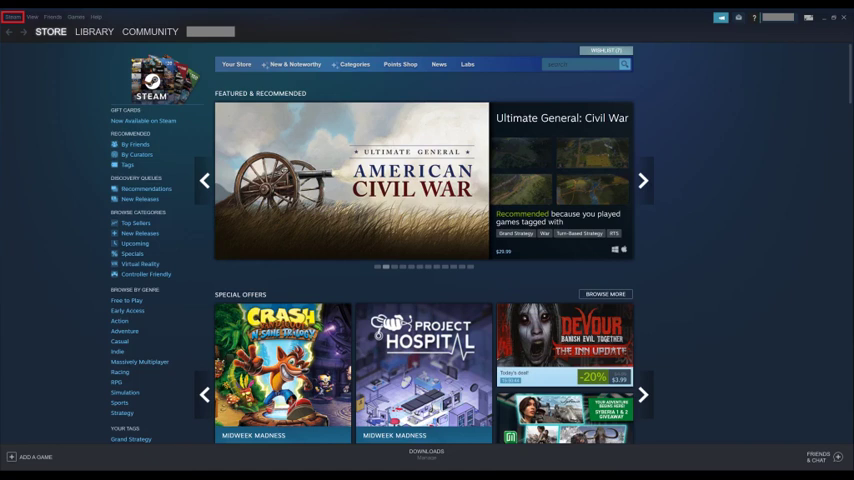
# Open the Steam menu listing Change Account, Go Offline and Settings.
pyautogui.click(12, 17)
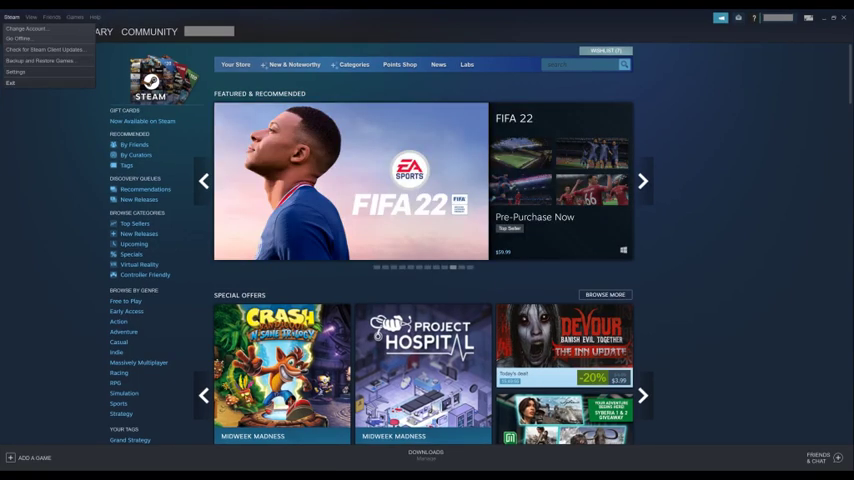
pyautogui.moveTo(15, 72)
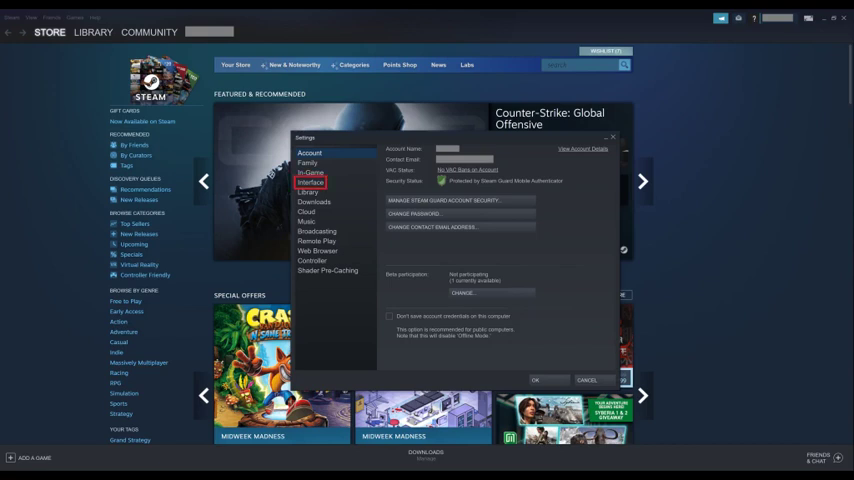
# Switch Settings to the Interface page with language, startup window and skin options.
pyautogui.click(311, 182)
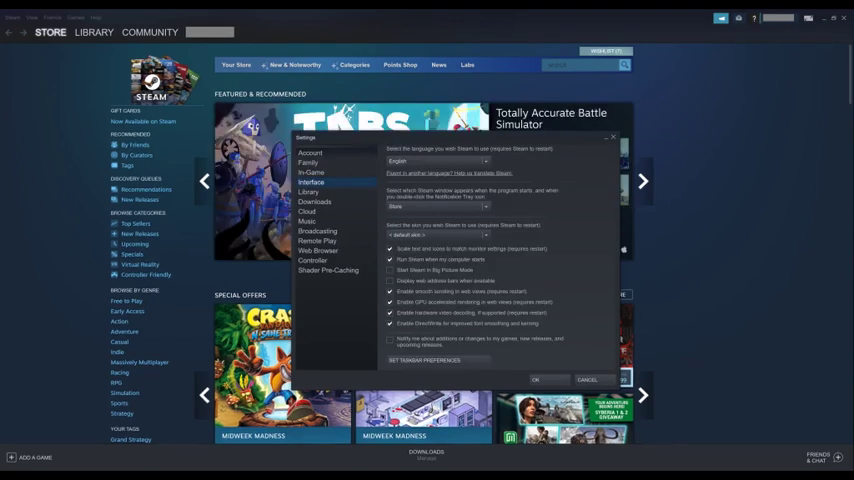